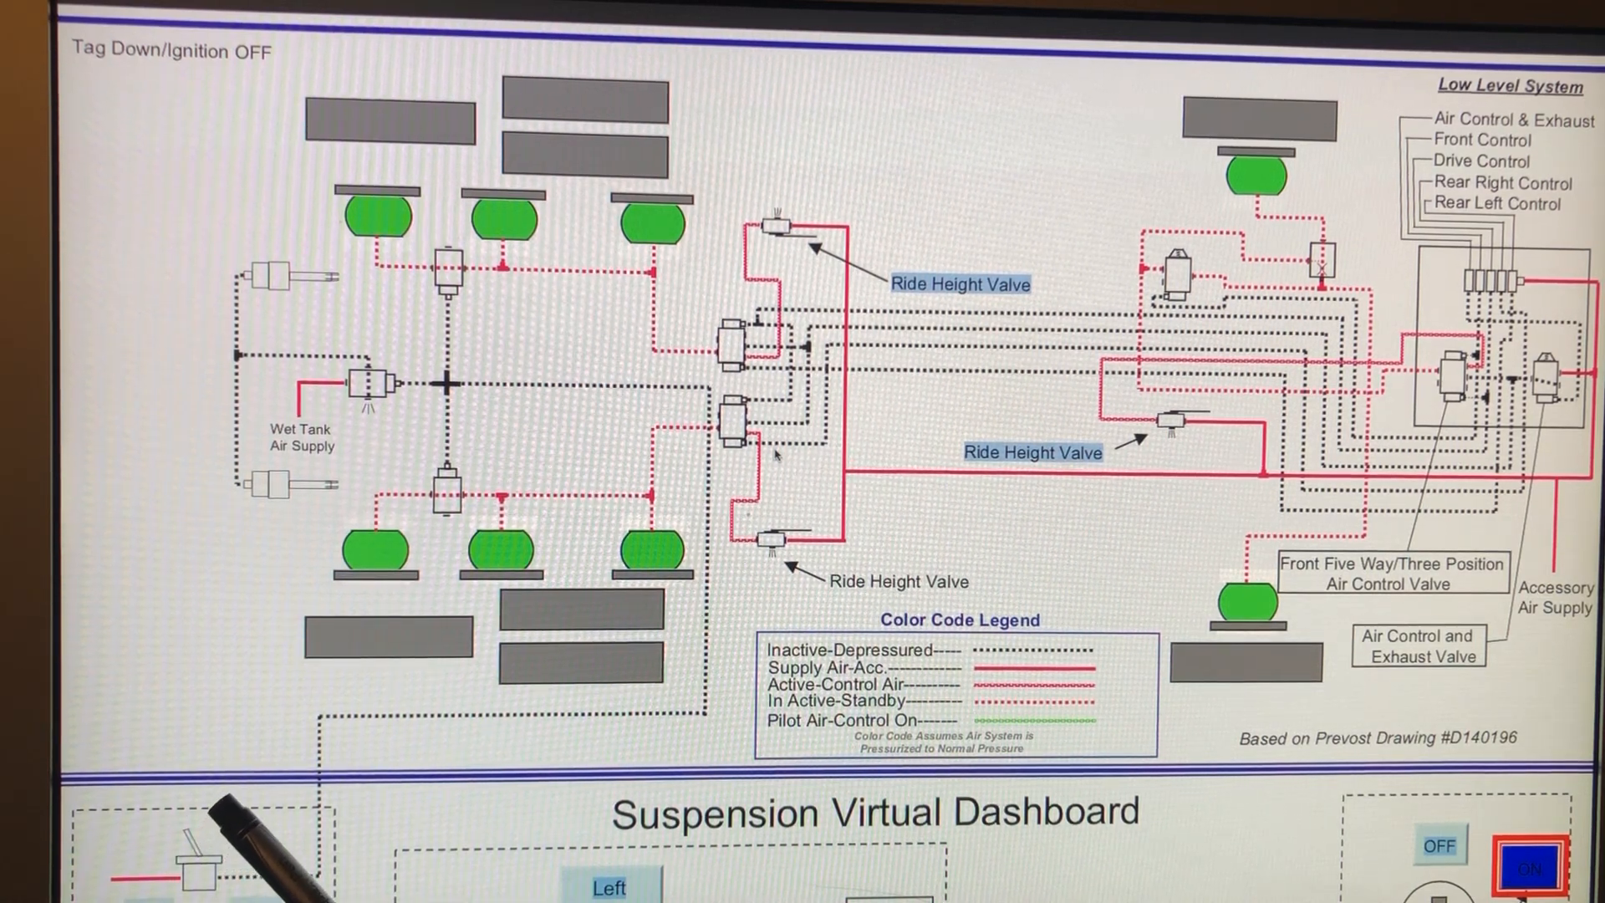
mouse_move(205, 849)
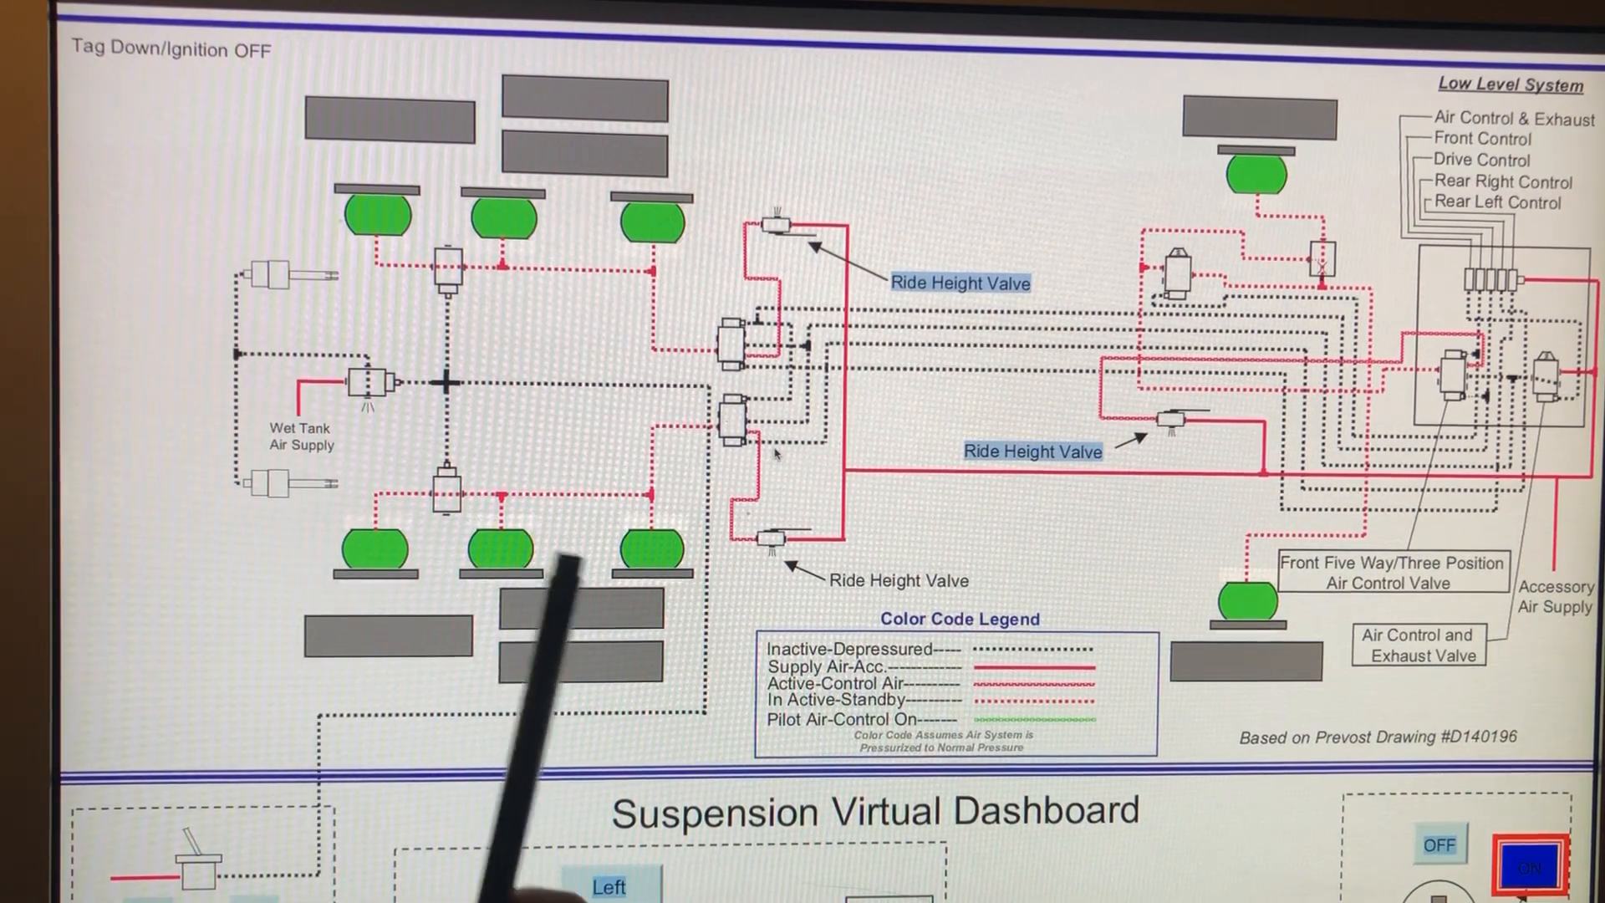
mouse_move(389, 716)
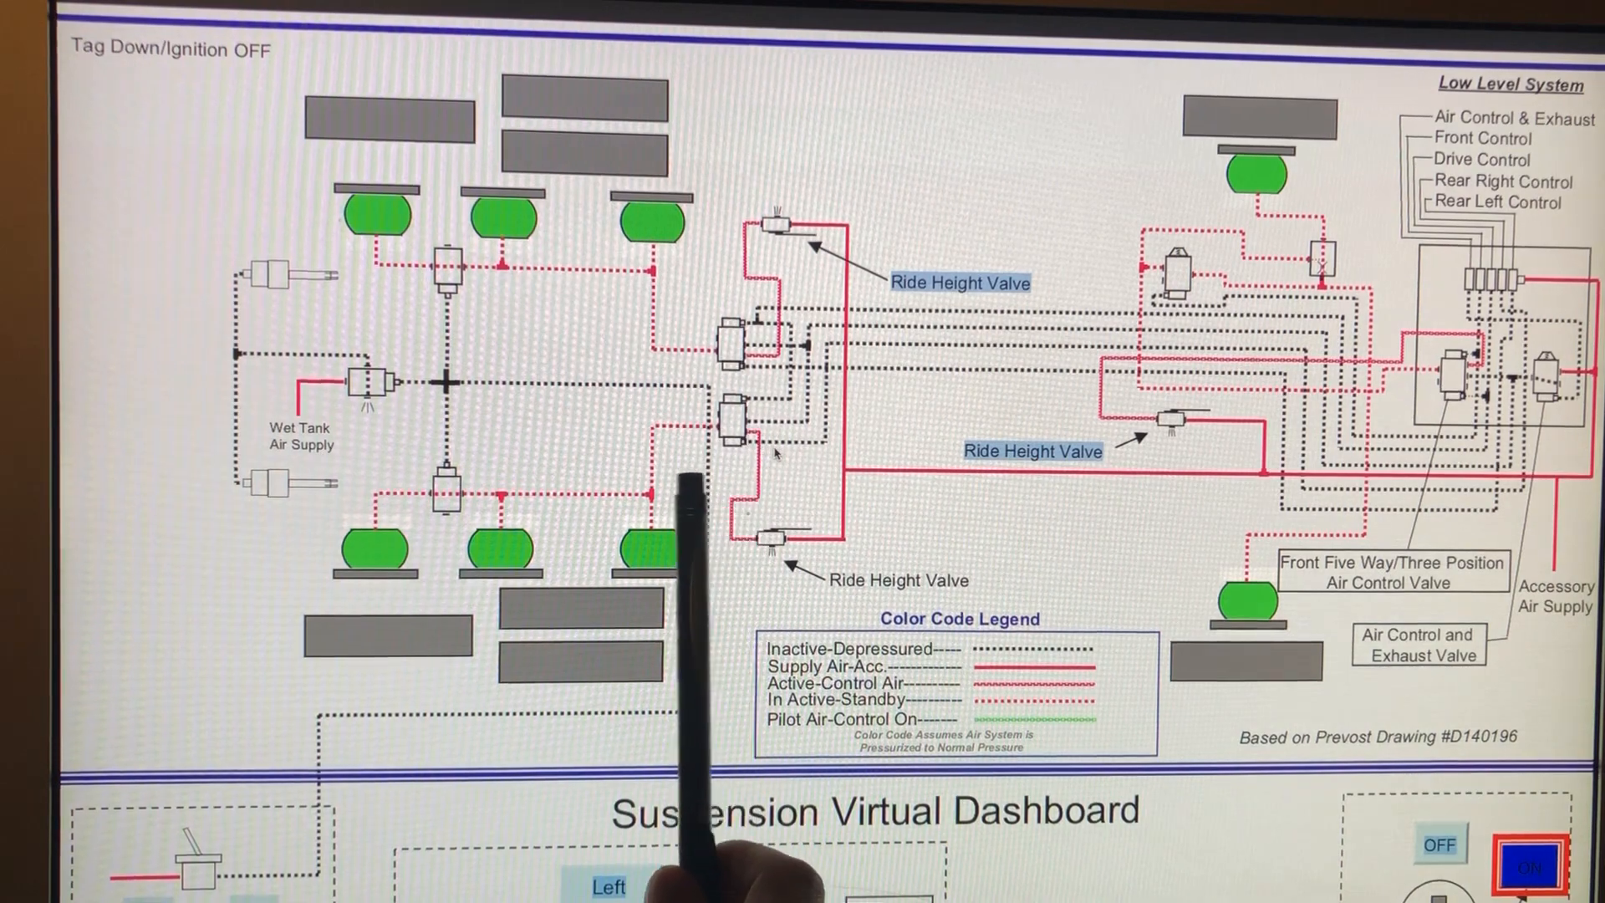
mouse_move(205, 870)
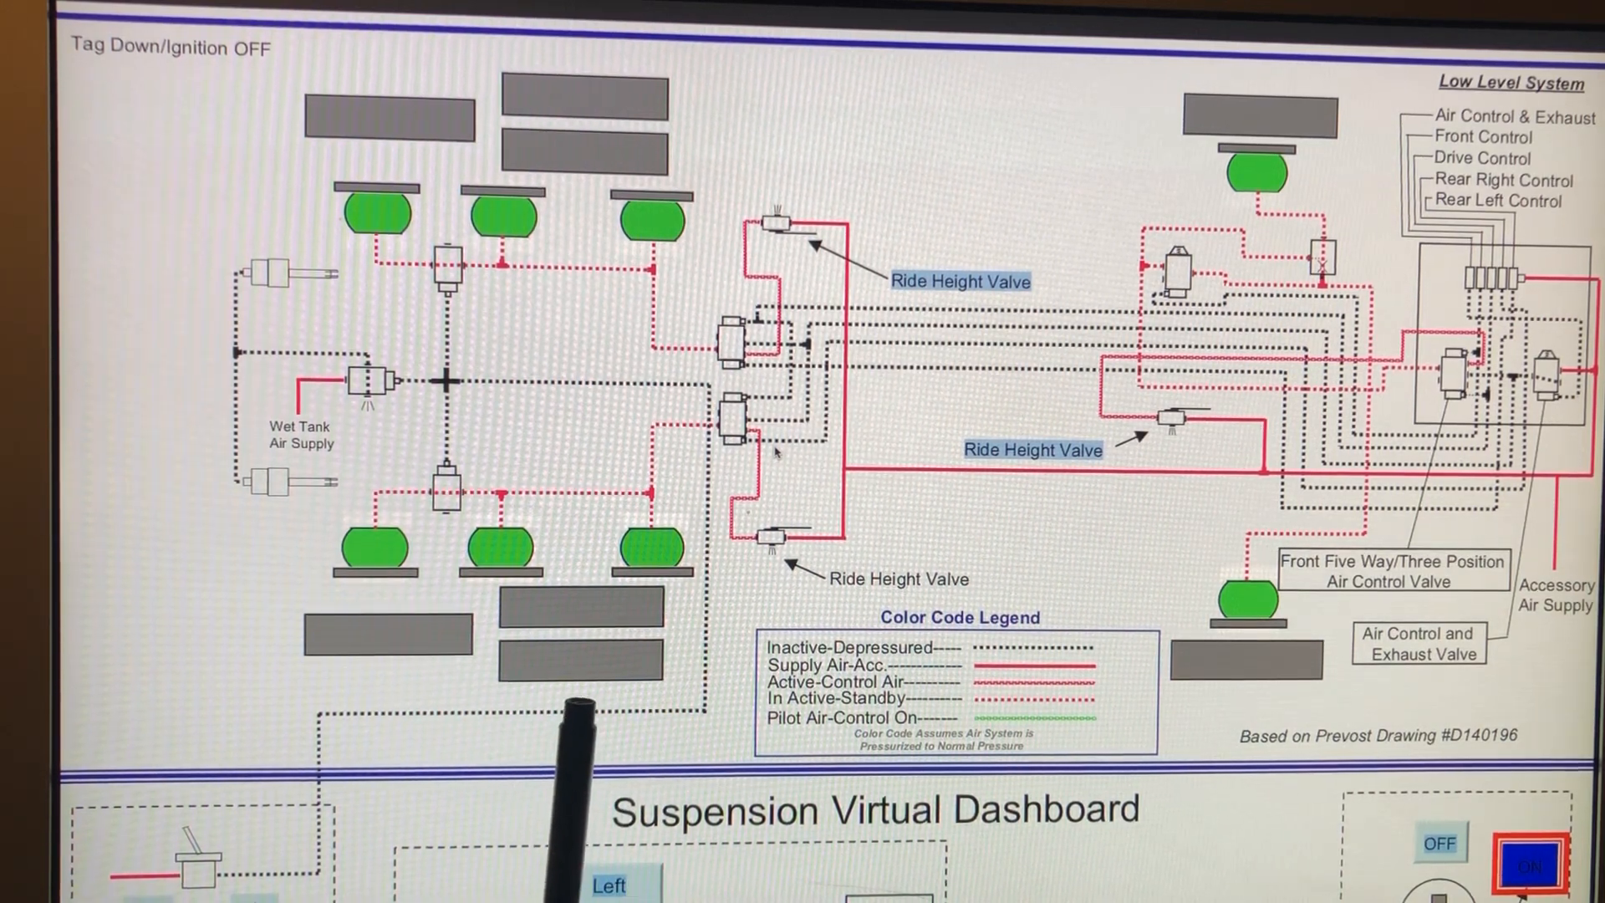
mouse_move(379, 553)
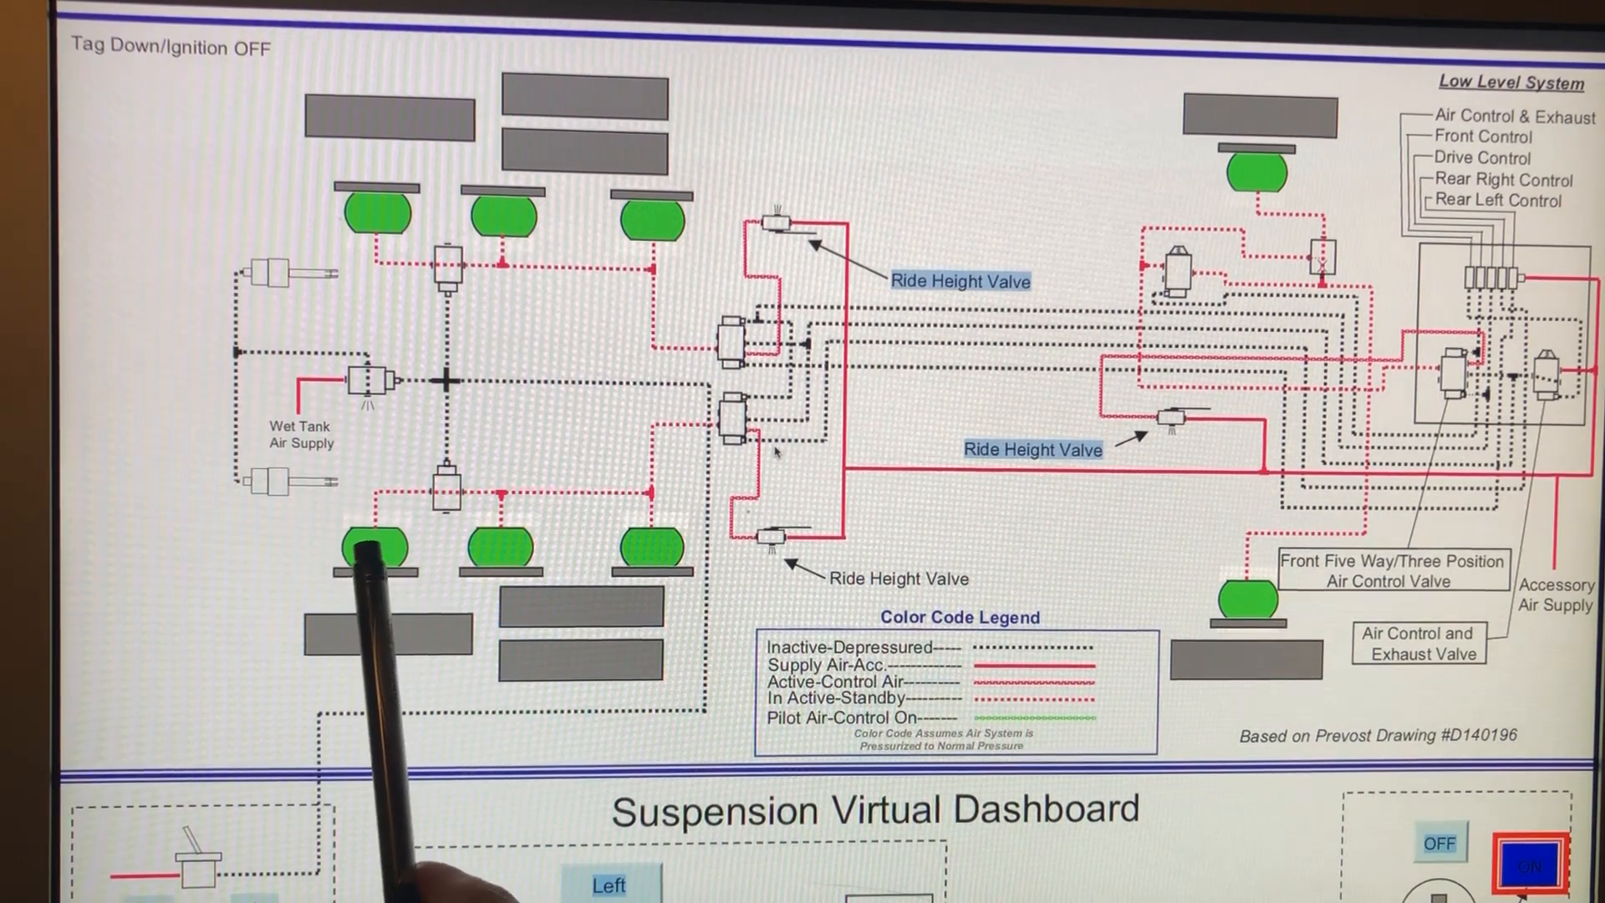